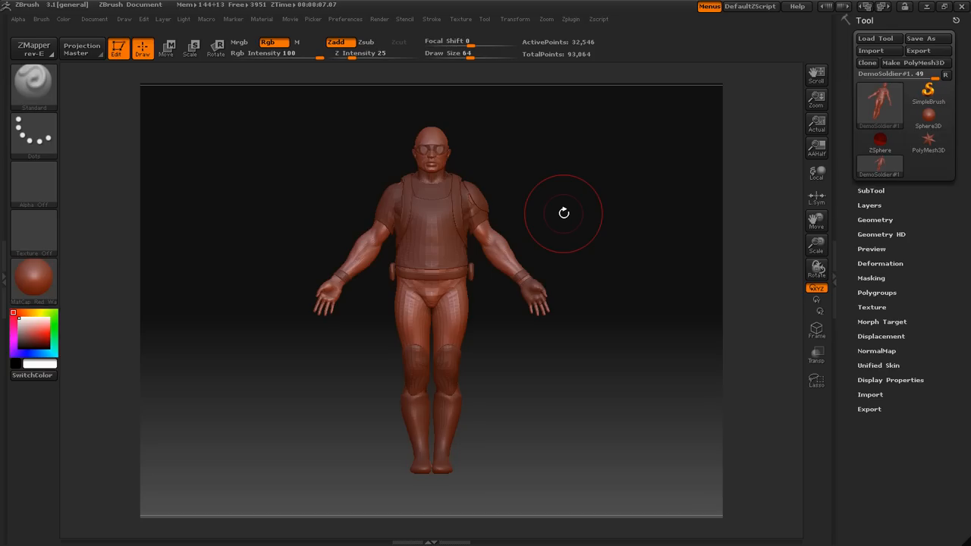
mouse_move(680, 199)
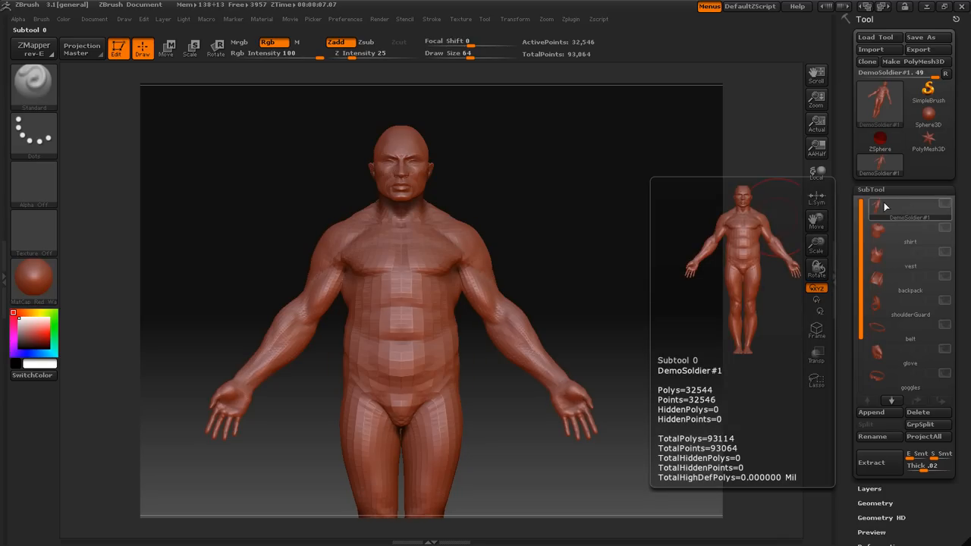
mouse_move(910, 213)
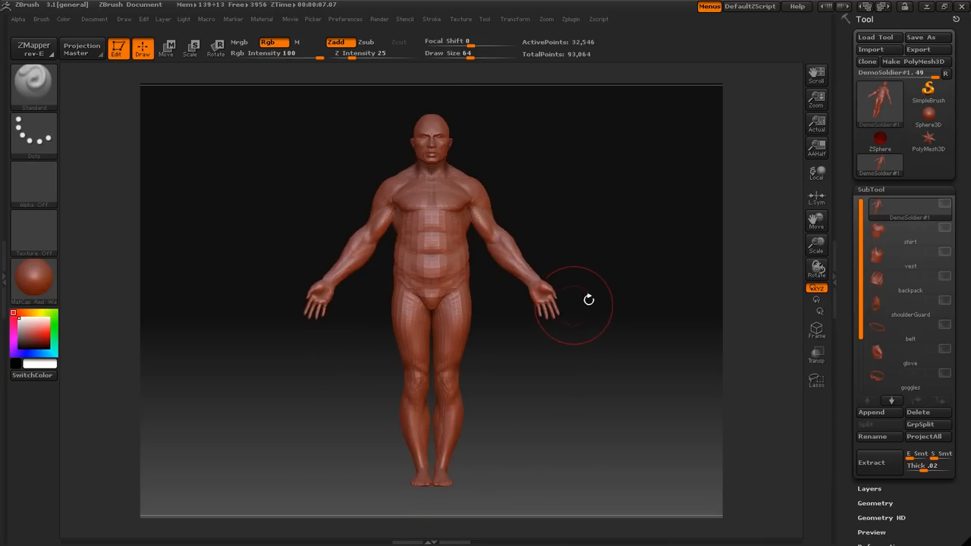
Hide the shirt, vest, backpack and gear subtools so only DemoSoldier#1 shows.
drag(588, 300, 582, 213)
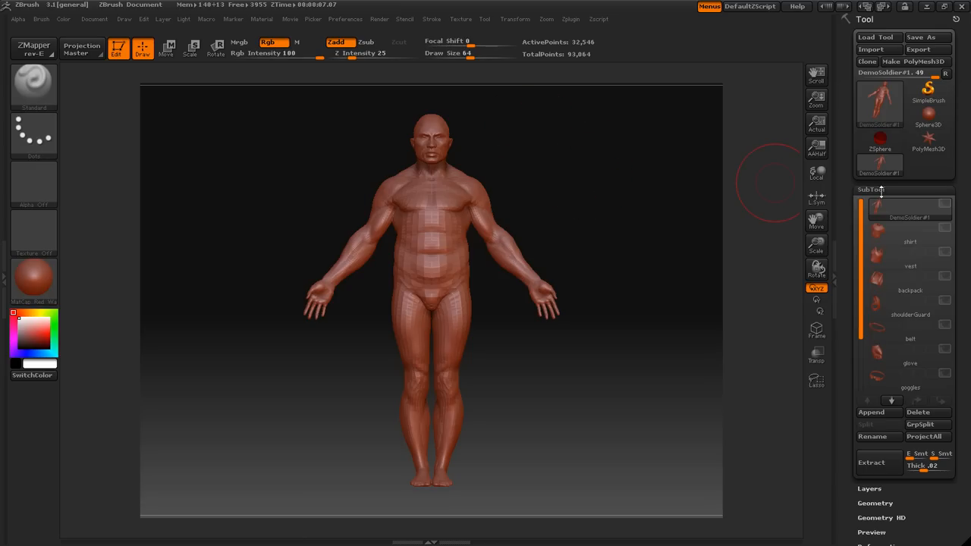
Isolate the arm on the viewer's left, then invert visibility to hide just that arm.
click(872, 189)
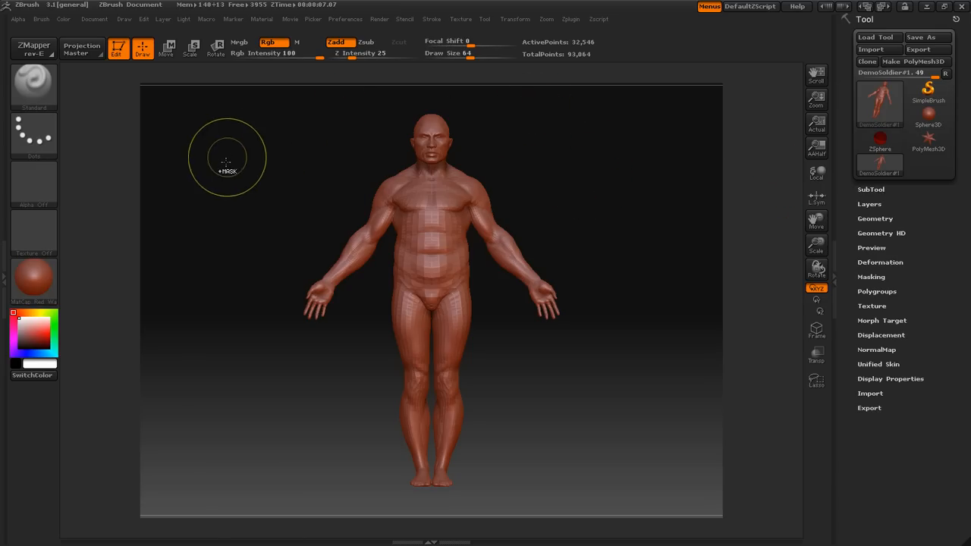
drag(228, 167, 334, 317)
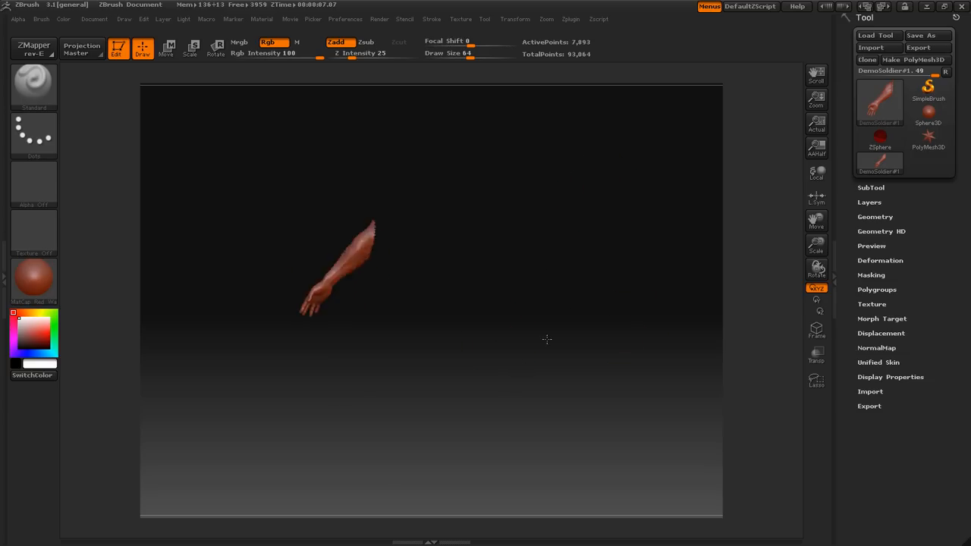
drag(546, 339, 615, 227)
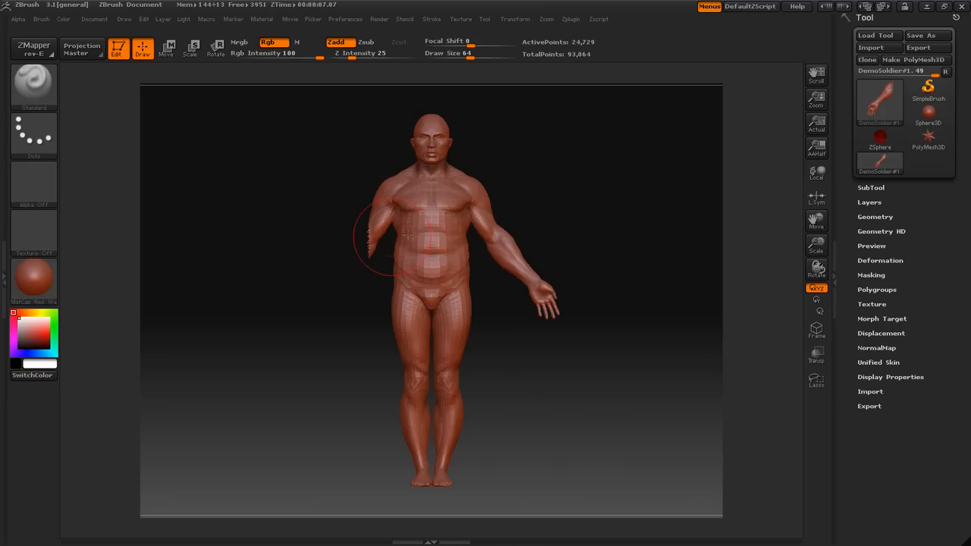
mouse_move(539, 192)
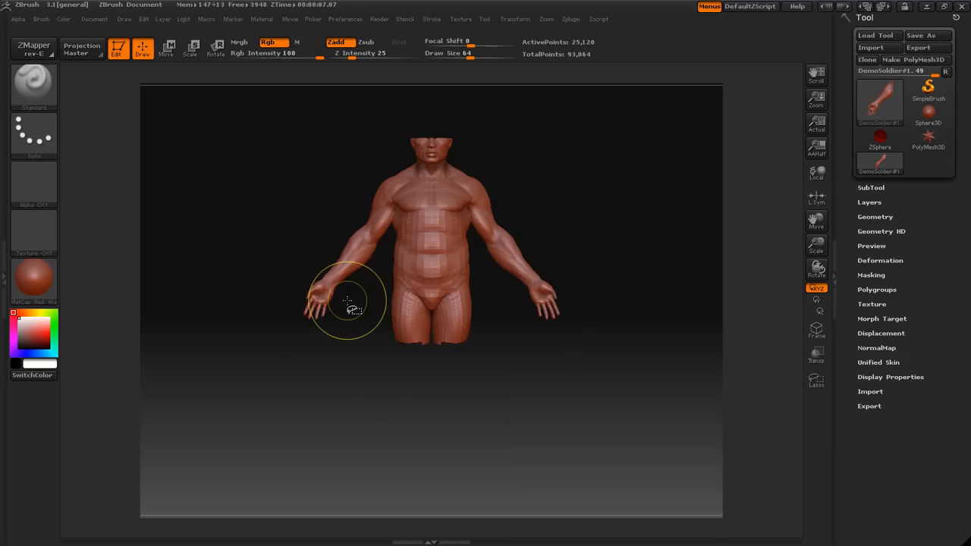
Orbit to inspect the hidden region's jagged edge from side and back, then unhide all.
drag(347, 302, 561, 182)
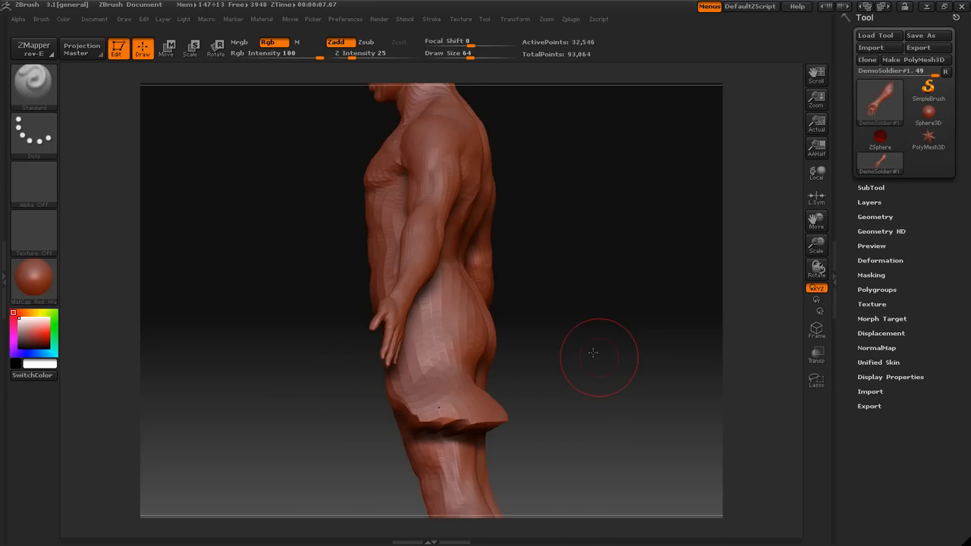
drag(593, 353, 672, 314)
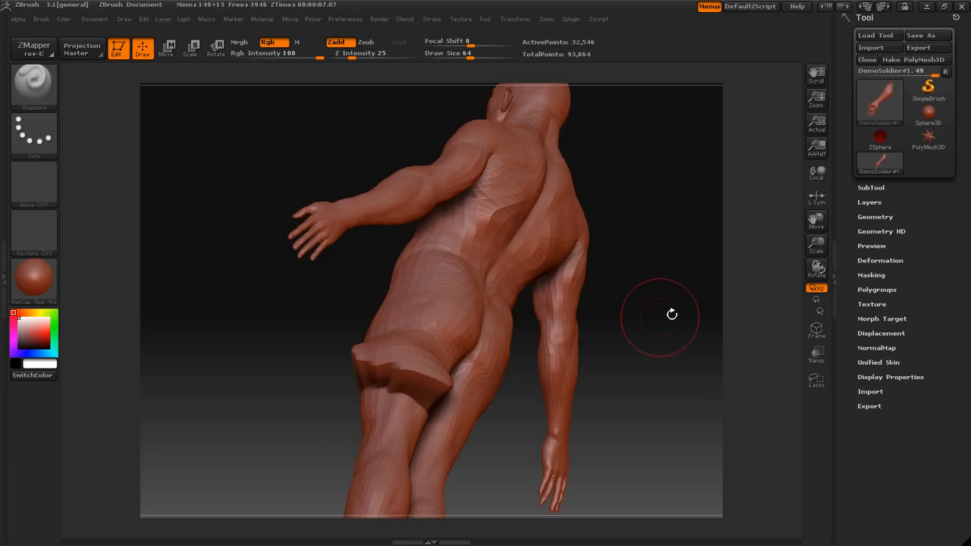
drag(672, 314, 630, 198)
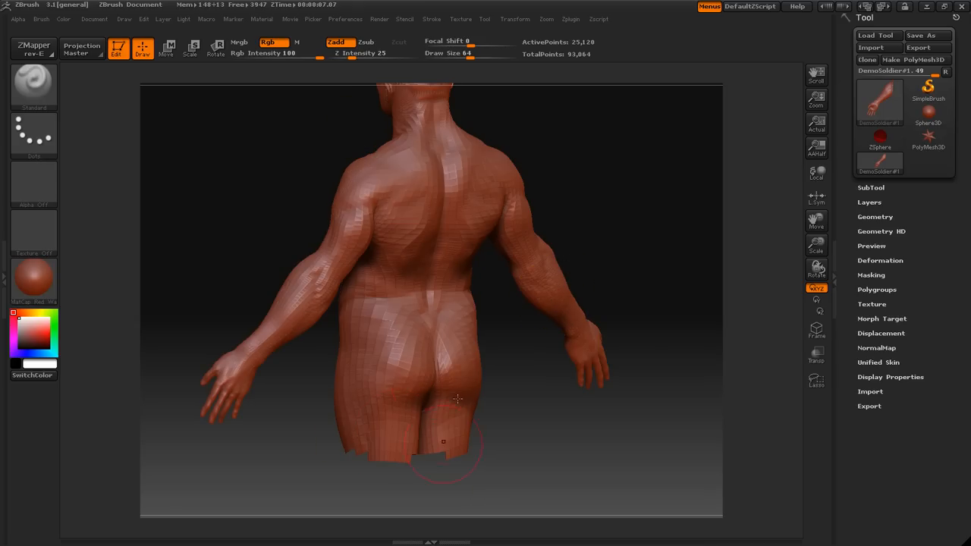
drag(455, 400, 664, 257)
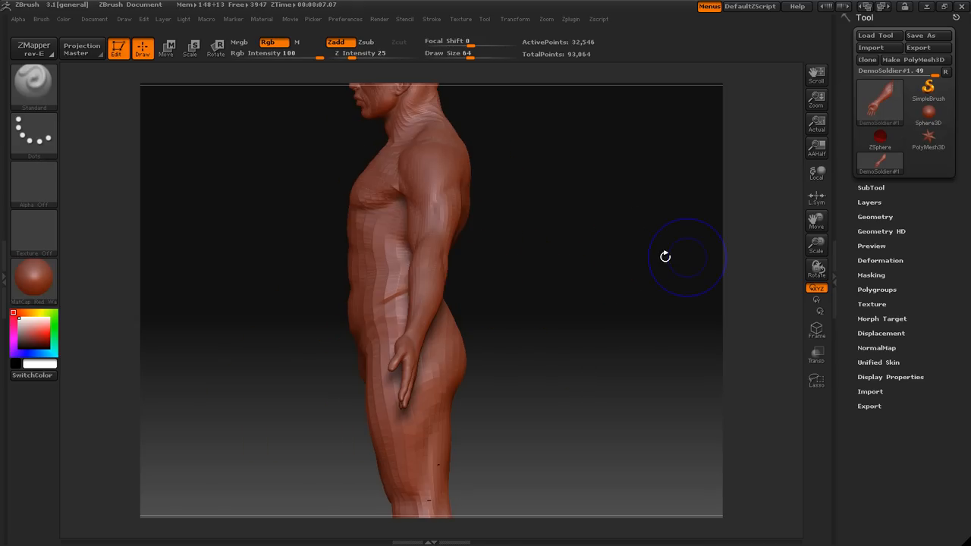
drag(666, 257, 624, 340)
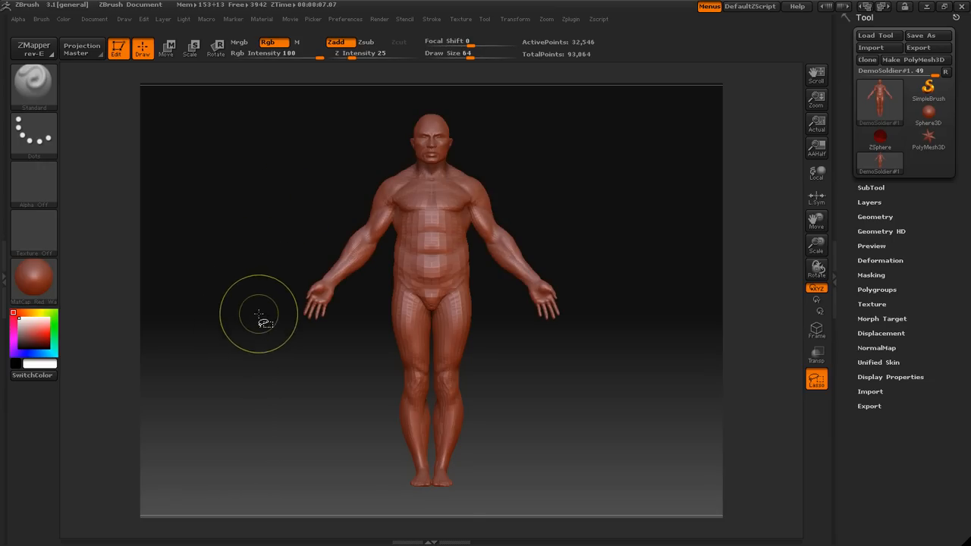
mouse_move(294, 131)
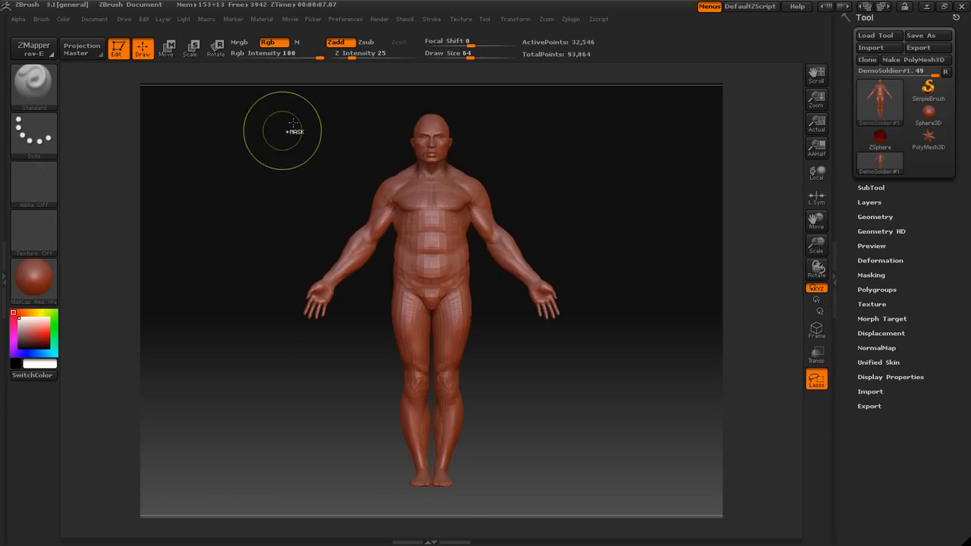
mouse_move(318, 166)
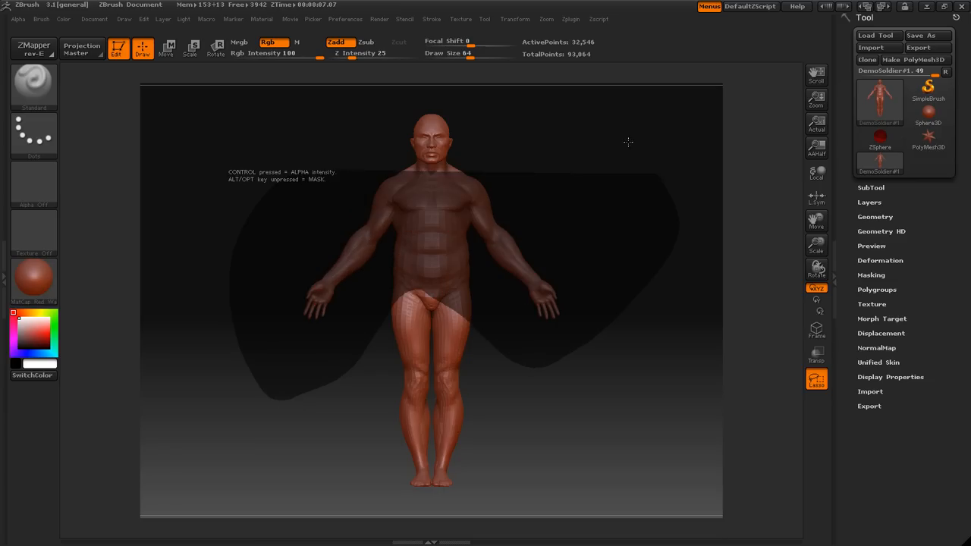
mouse_move(232, 241)
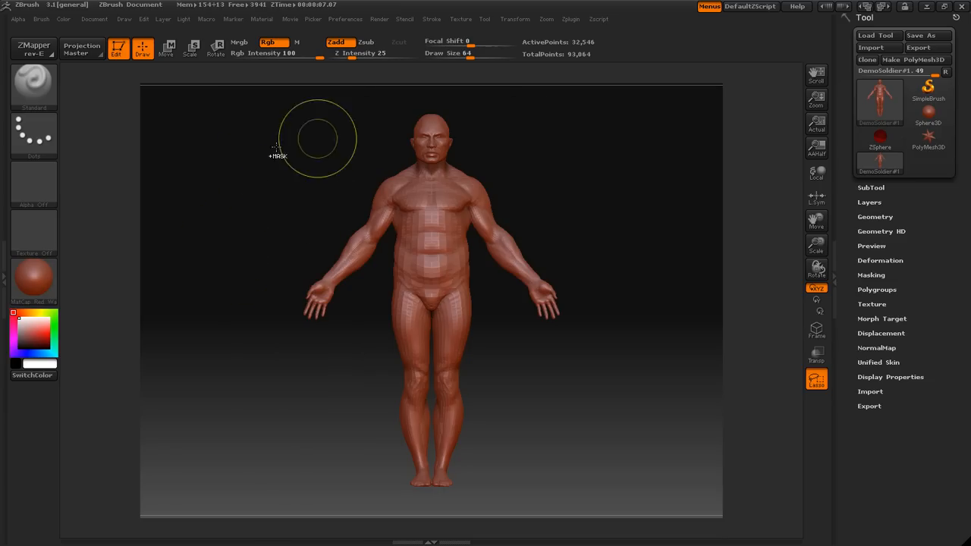
mouse_move(289, 278)
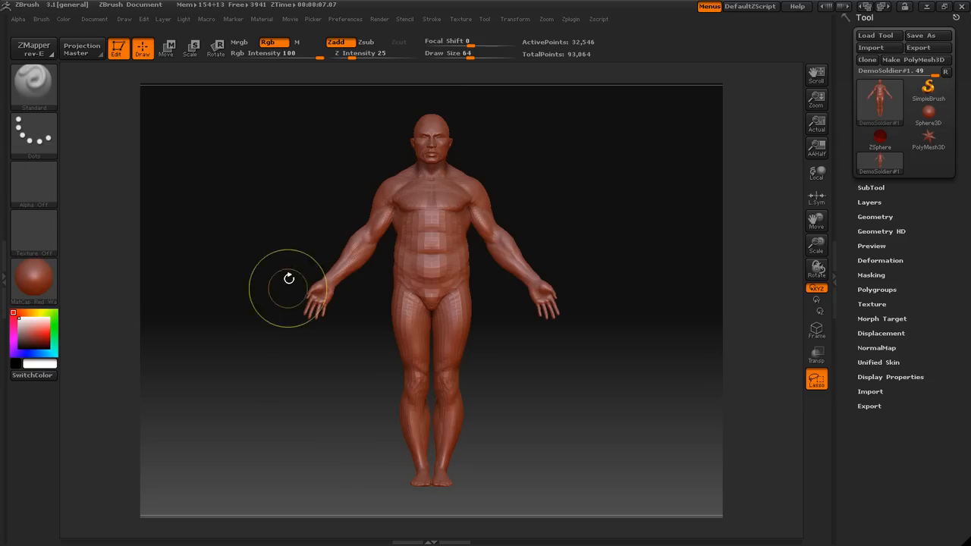
Turn on PolyF wireframe and polygroup colours, then orbit the body back to front.
click(817, 330)
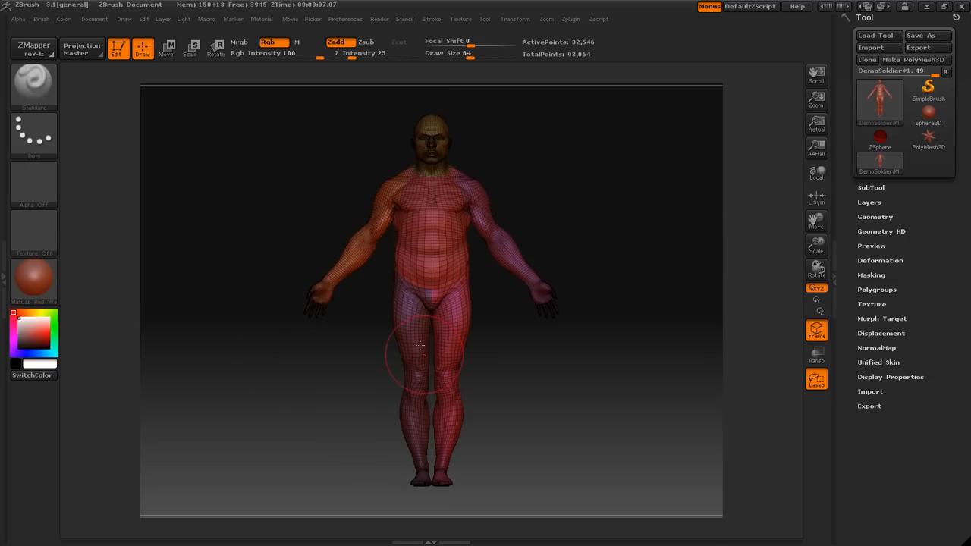
mouse_move(509, 226)
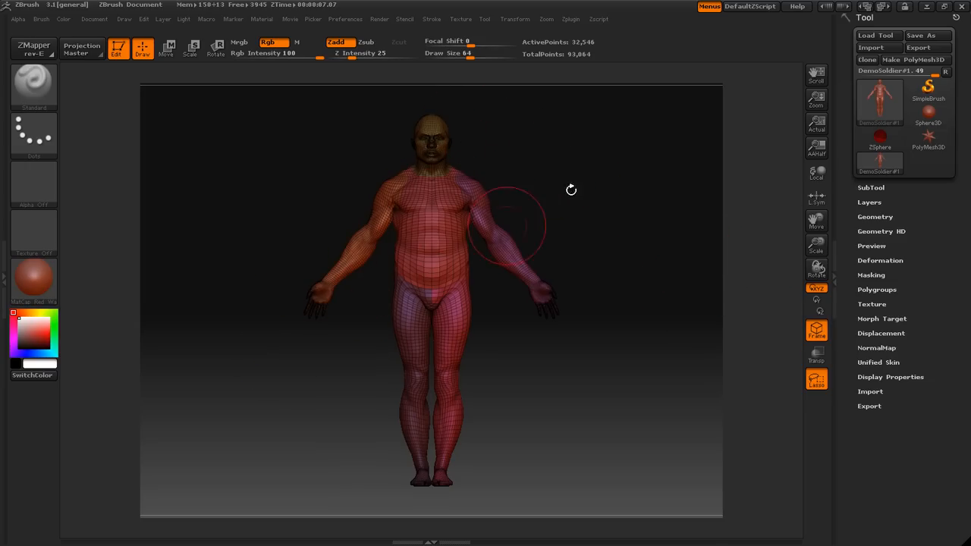
drag(572, 190, 512, 179)
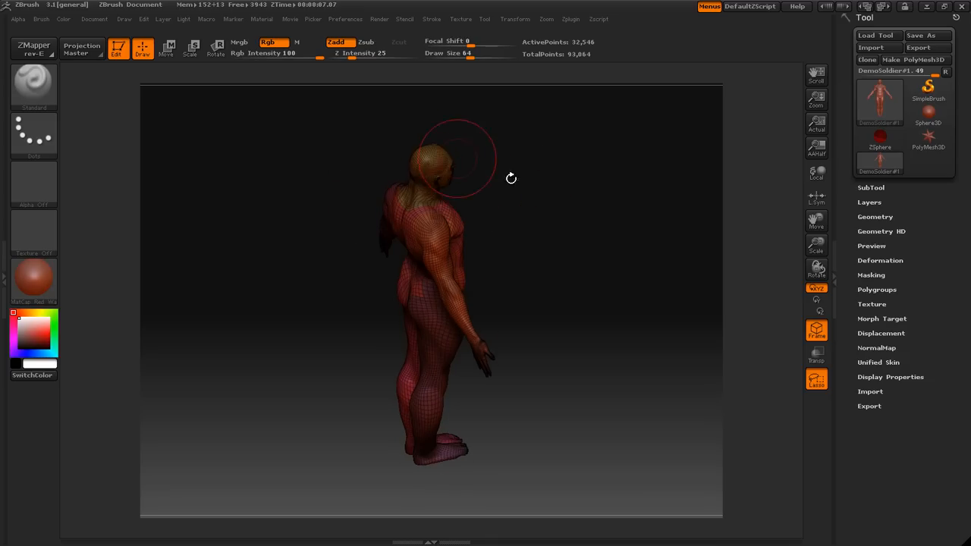
drag(511, 179, 436, 130)
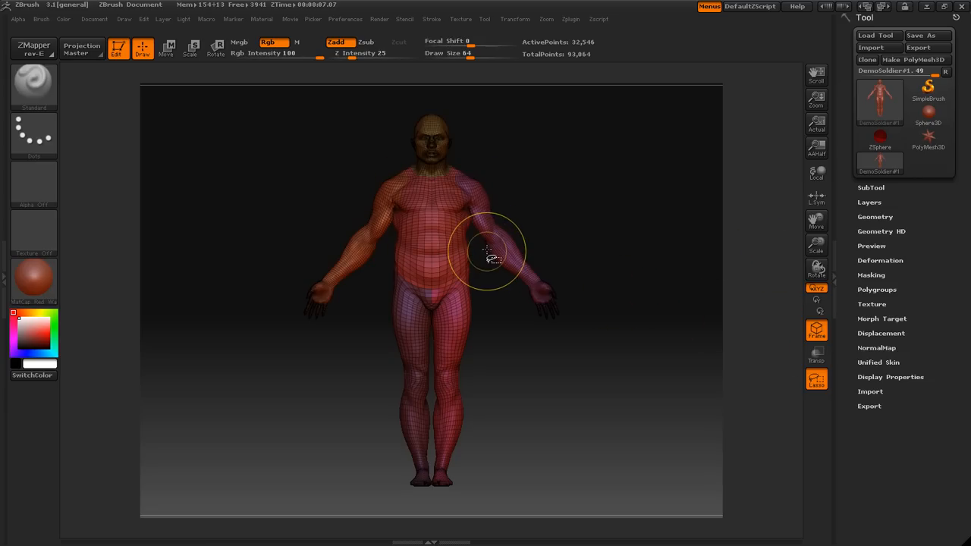
Isolate the arm on the viewer's right, inspect its cut edge, then show everything.
drag(490, 255, 573, 220)
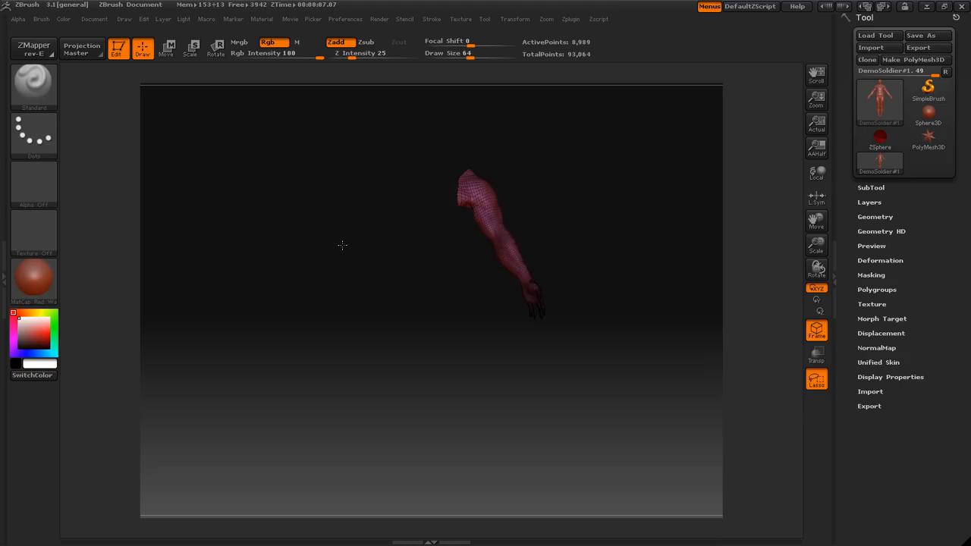
drag(342, 245, 546, 212)
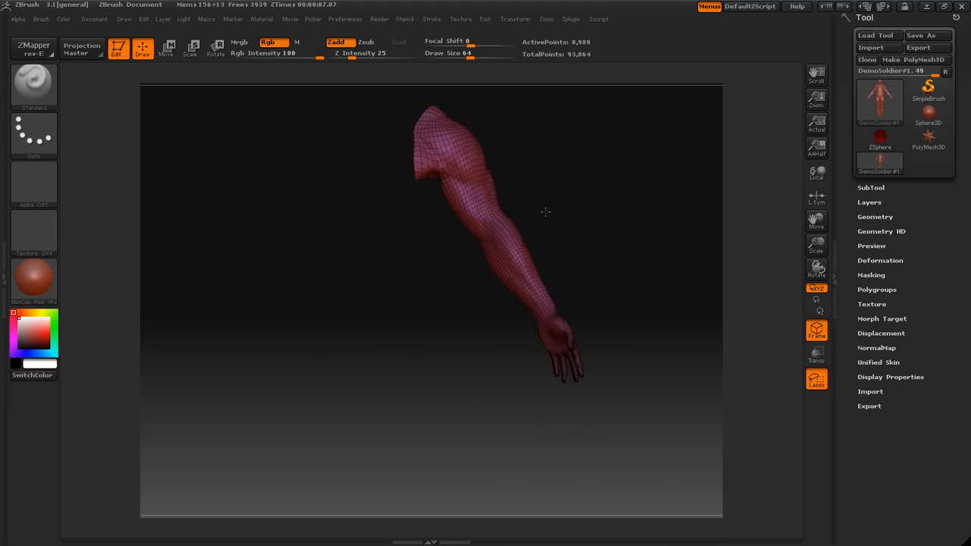
drag(545, 212, 545, 308)
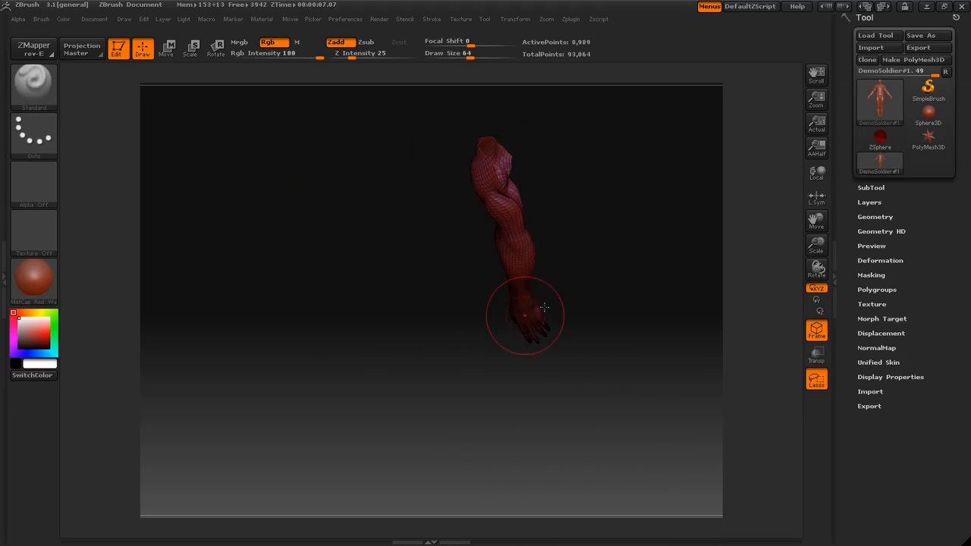
drag(524, 315, 604, 216)
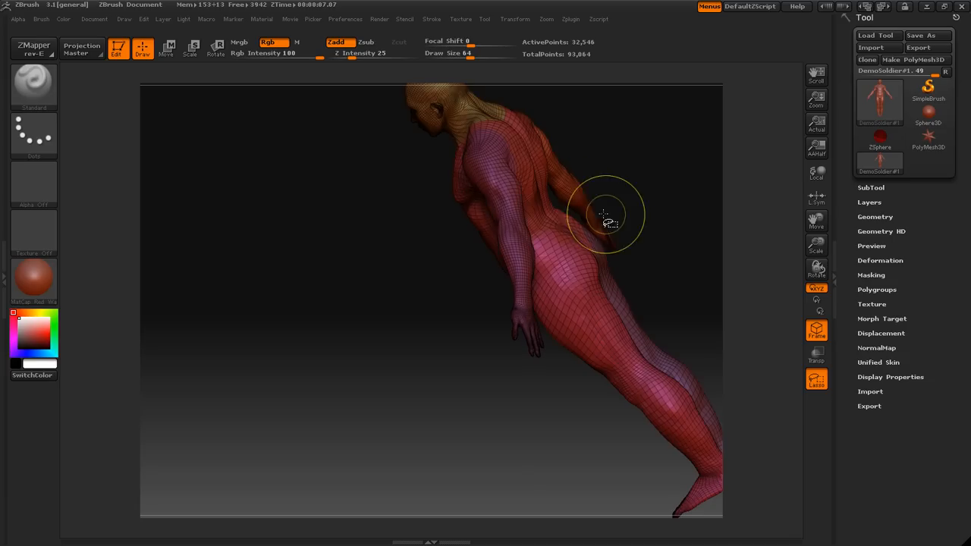
Hide the arm on the viewer's right and orbit to check the shoulder cut.
drag(603, 220, 645, 296)
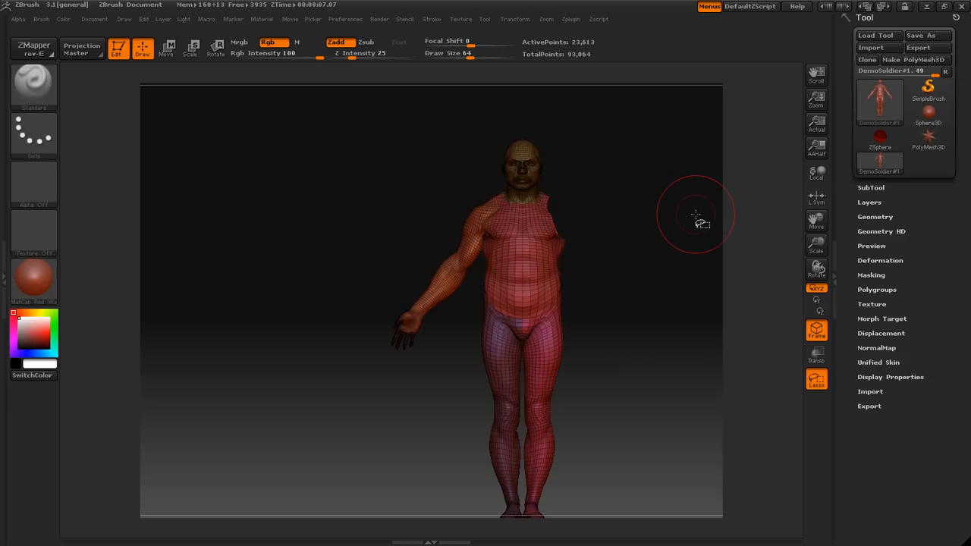
drag(698, 220, 666, 267)
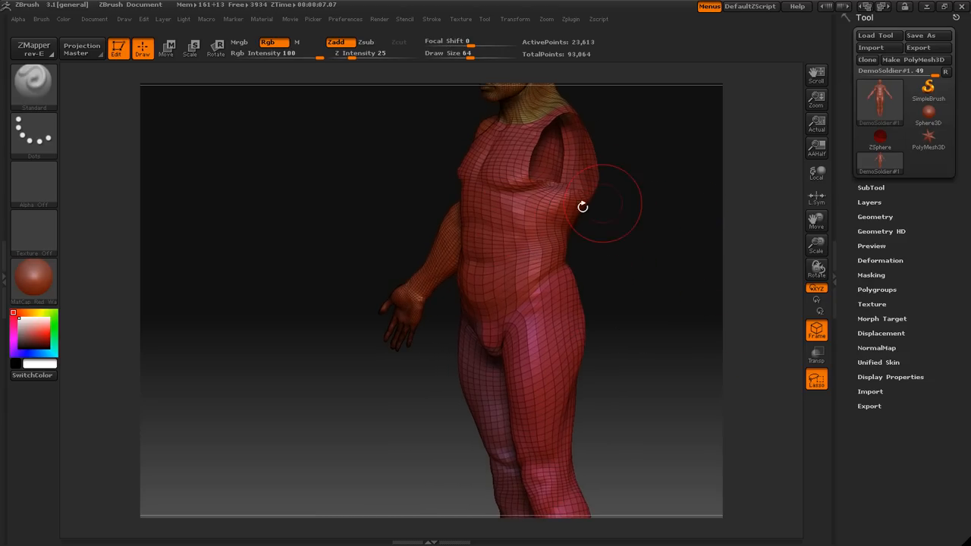
drag(583, 206, 677, 286)
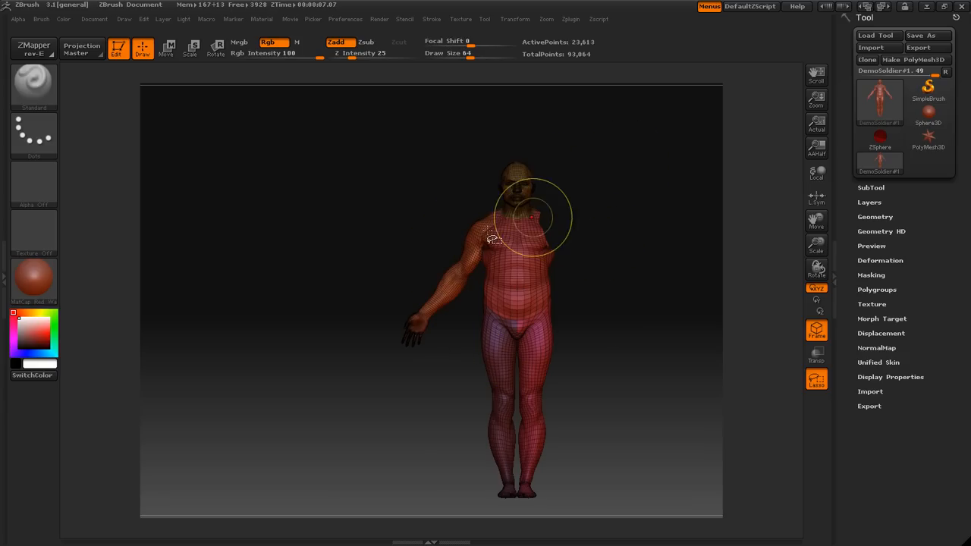
mouse_move(448, 311)
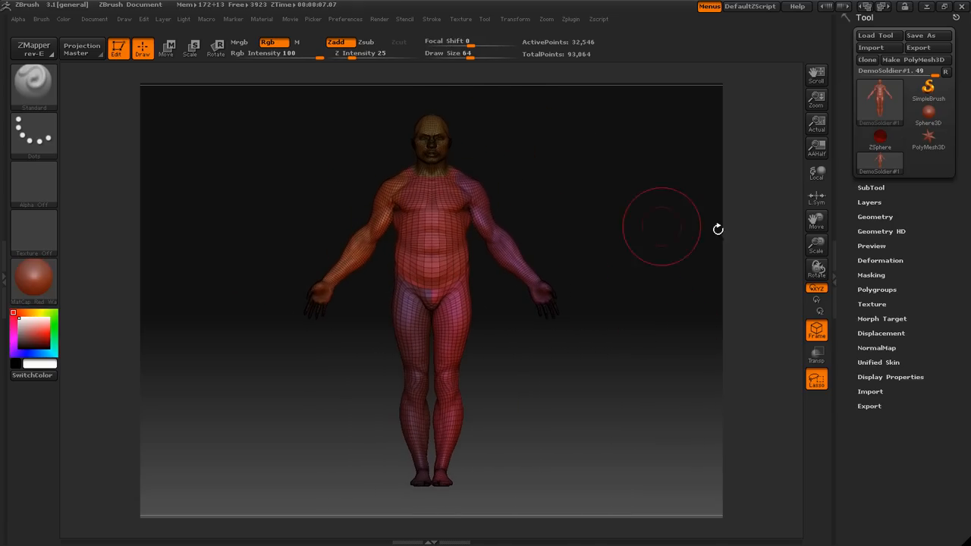
Expand Tool > Polygroups to reveal Auto Groups and Group Visible.
click(876, 290)
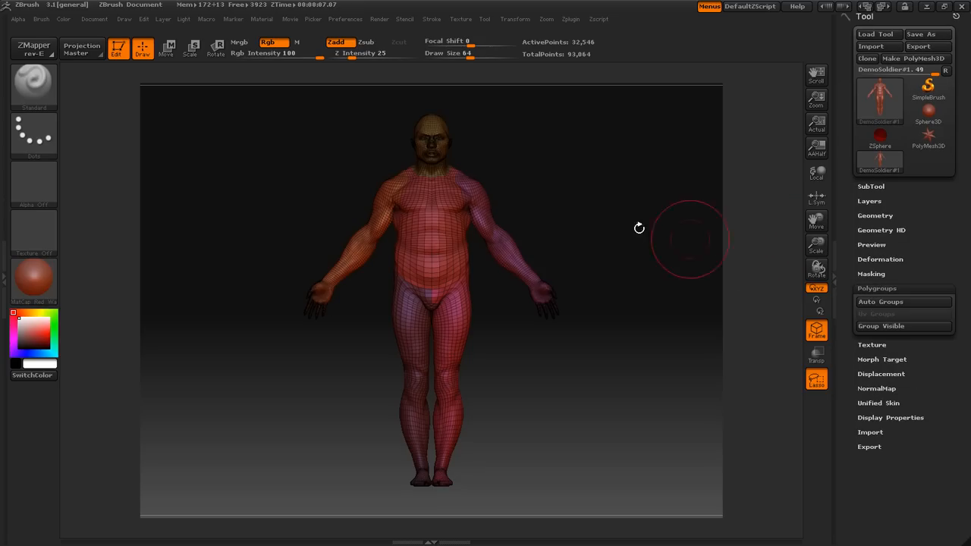
mouse_move(683, 222)
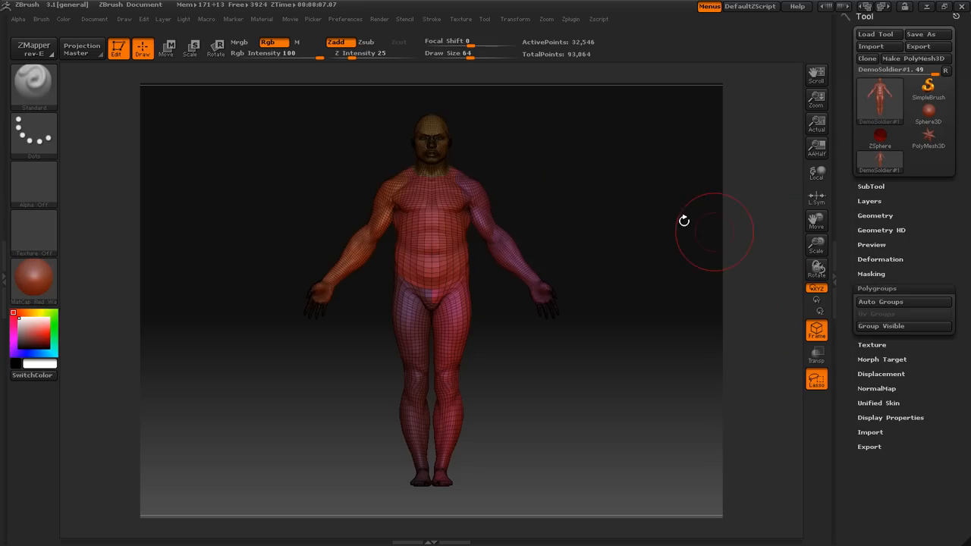
mouse_move(671, 265)
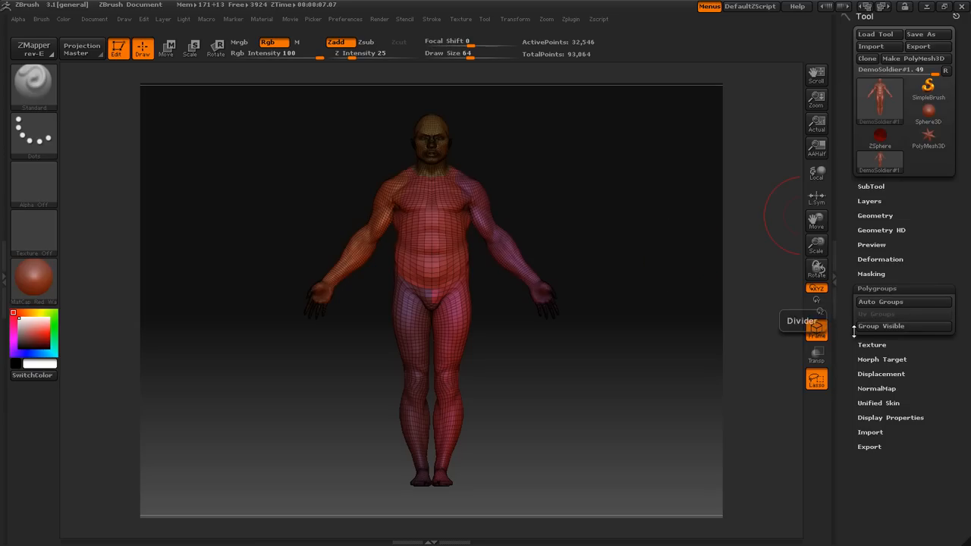
mouse_move(880, 301)
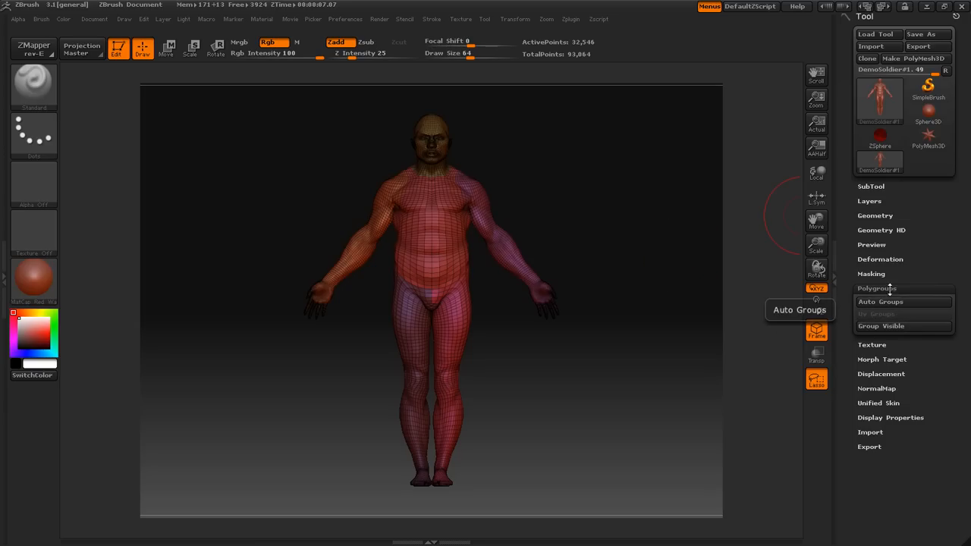
mouse_move(422, 128)
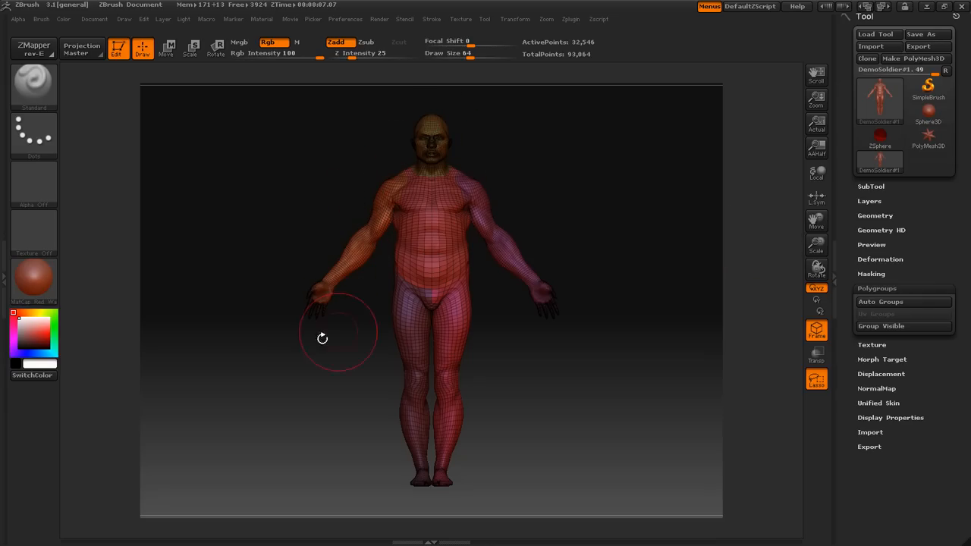
mouse_move(424, 158)
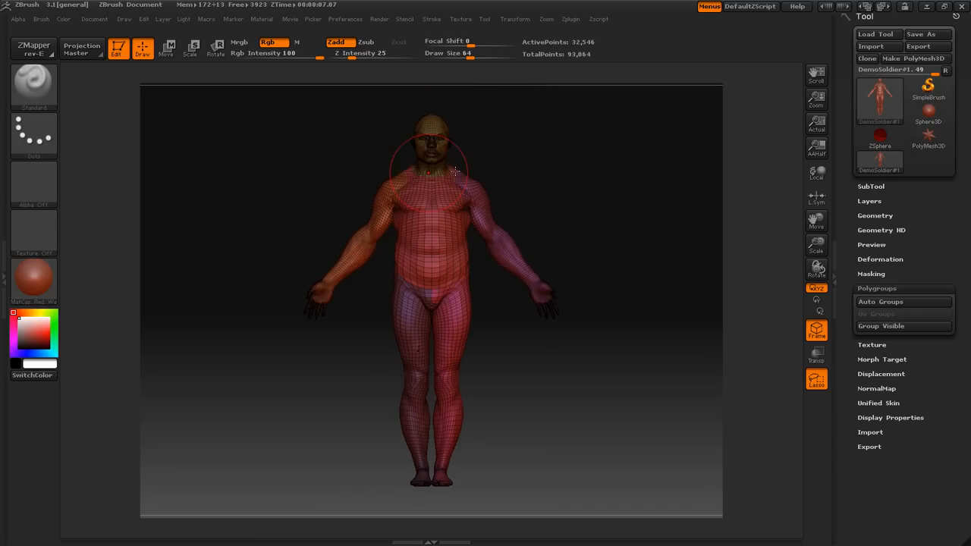
mouse_move(463, 163)
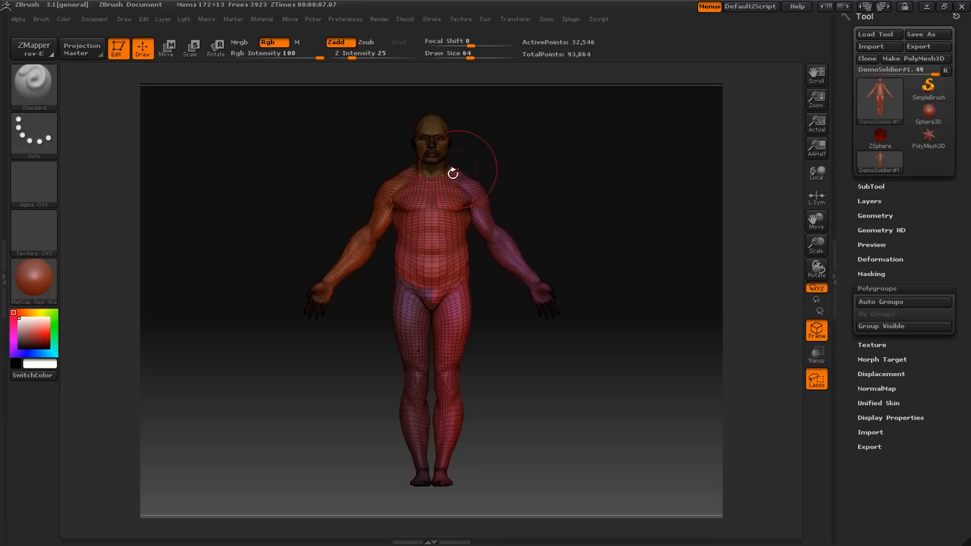
mouse_move(469, 202)
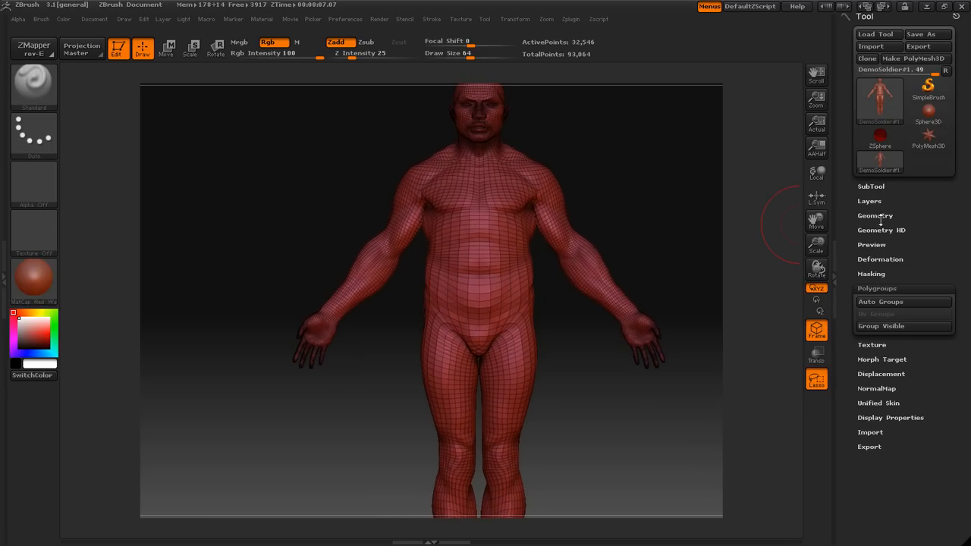
Drop to SDiv 1 and make each arm its own polygroup, separate from the torso.
click(875, 216)
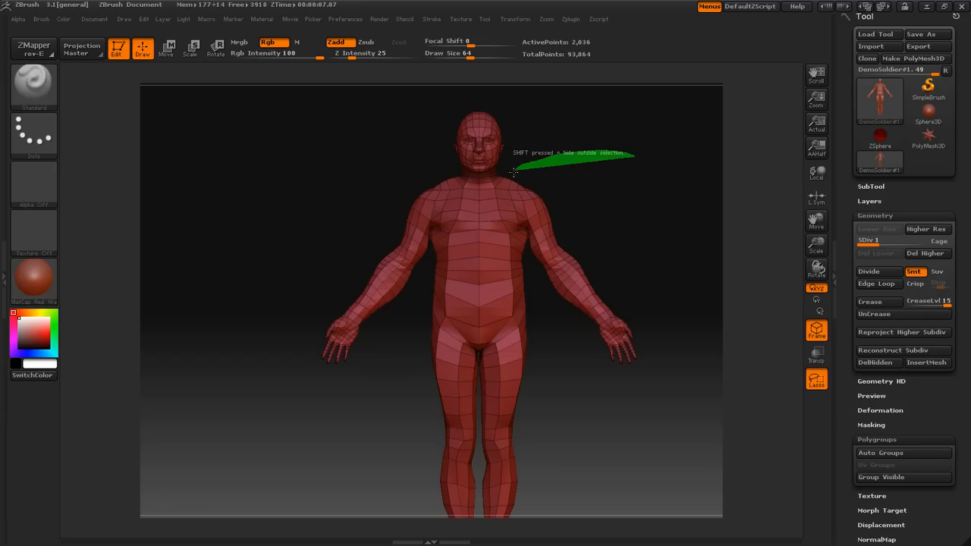
drag(514, 173, 529, 258)
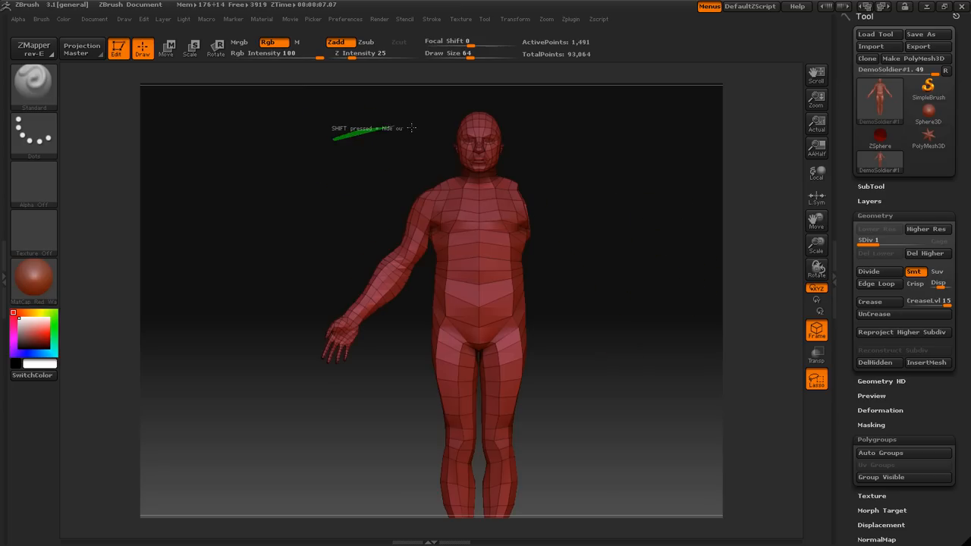
drag(334, 140, 435, 215)
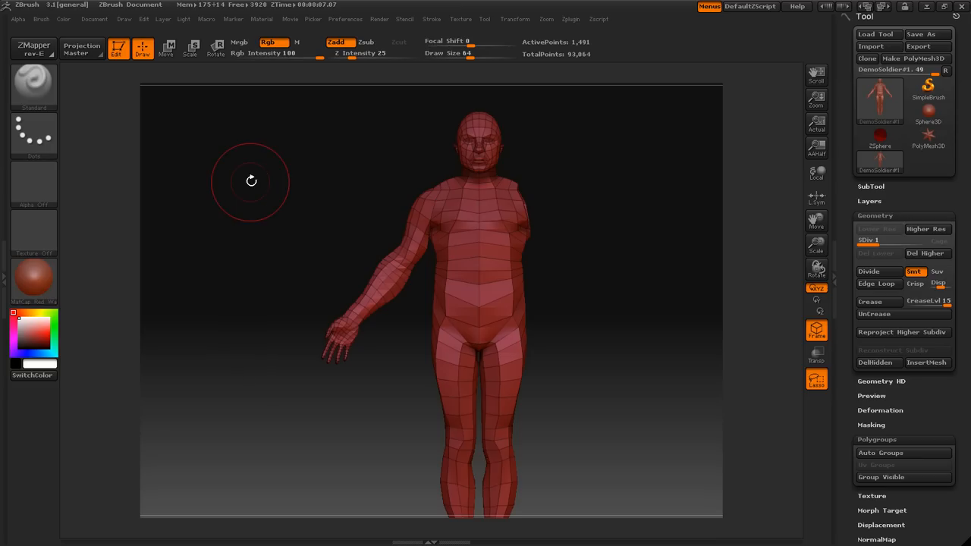
key(shift)
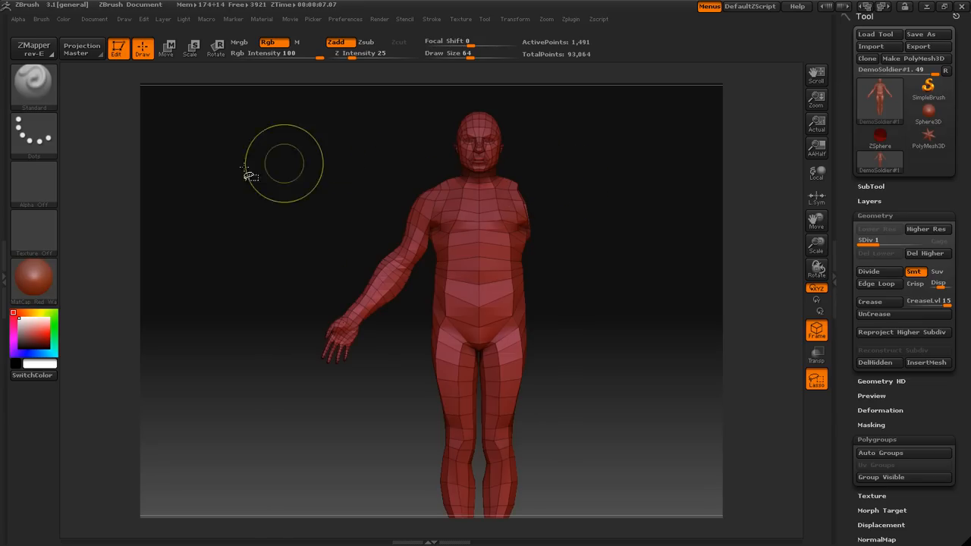
drag(250, 171, 444, 182)
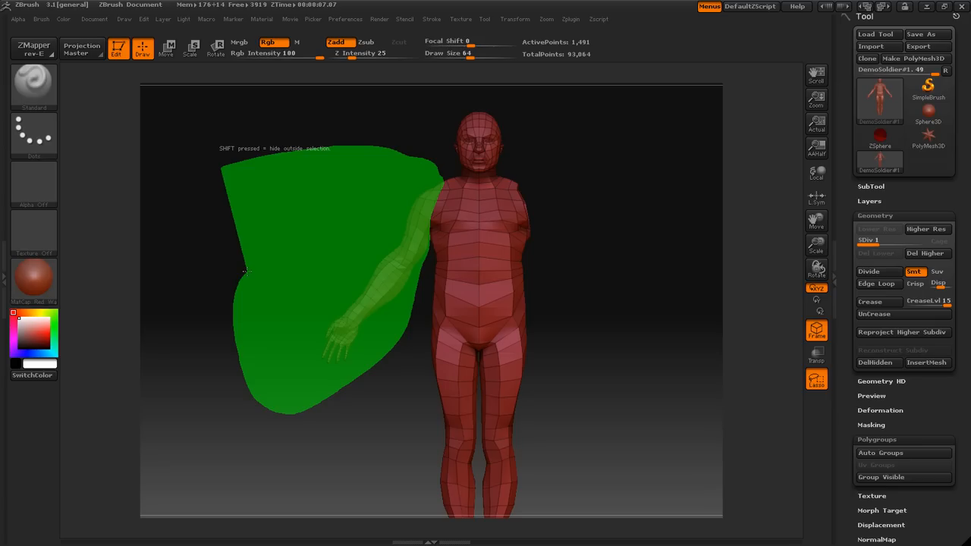
key(shift)
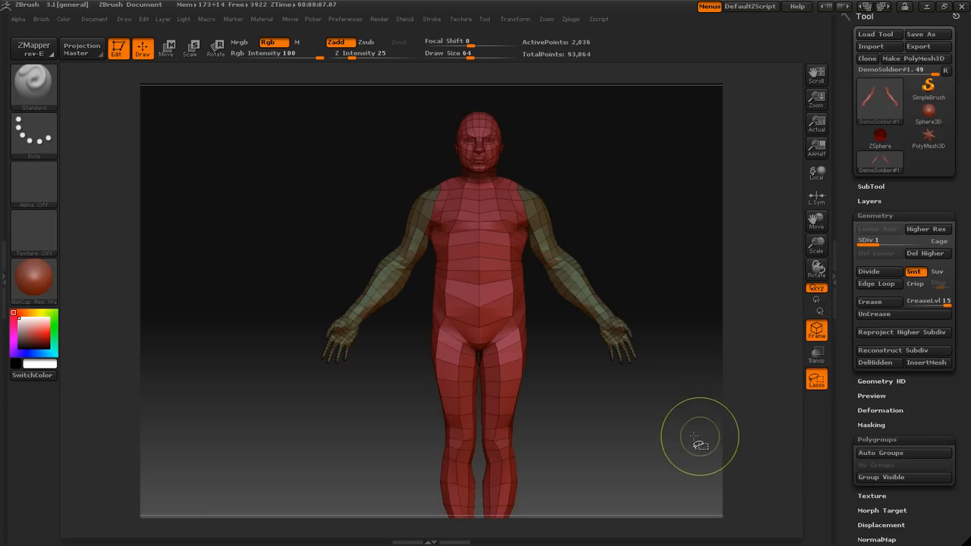
mouse_move(573, 275)
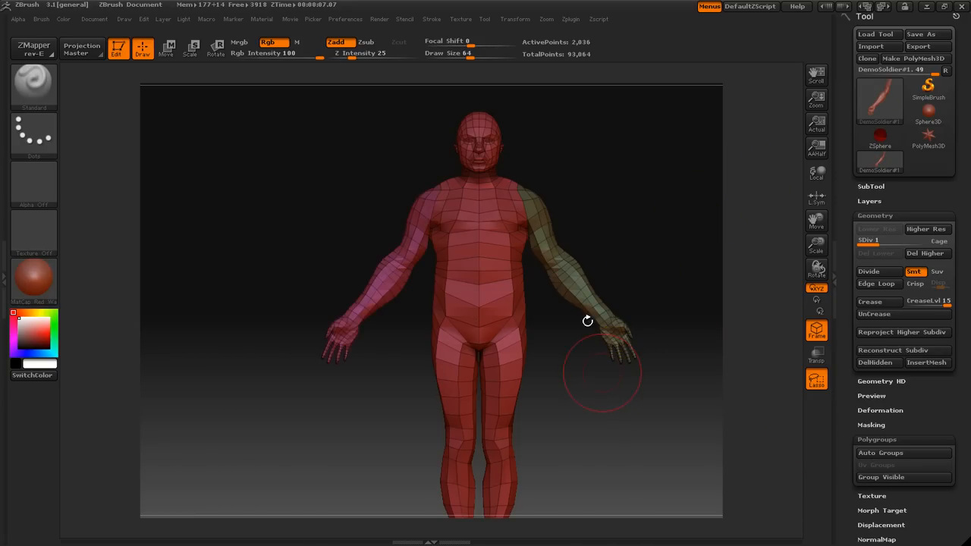
mouse_move(428, 99)
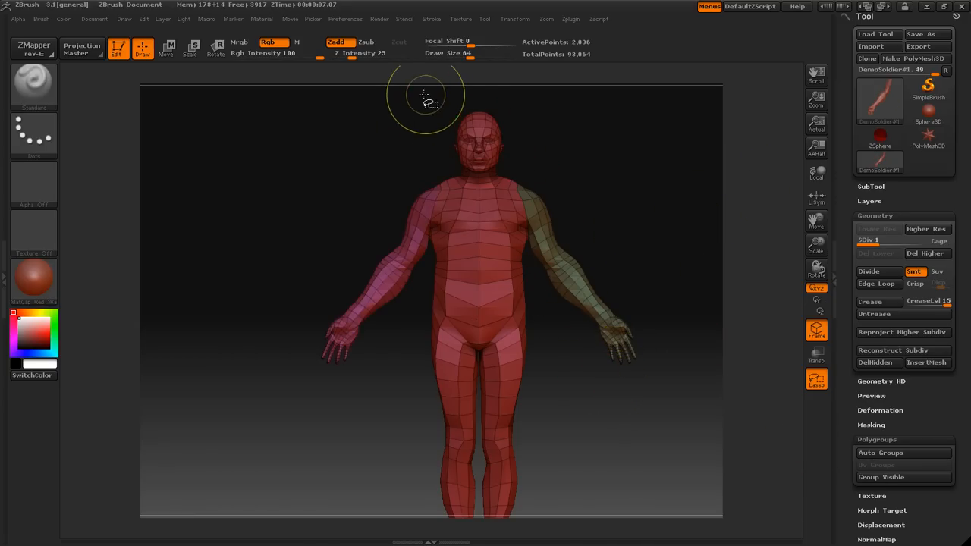
Isolate the head, group it with Ctrl+W, then unhide the whole body.
drag(430, 95, 460, 170)
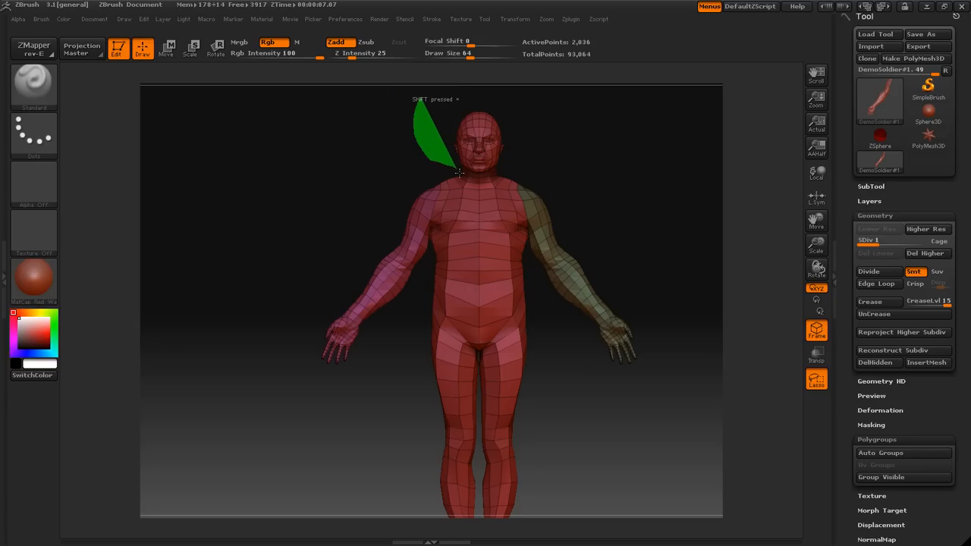
drag(459, 171, 554, 110)
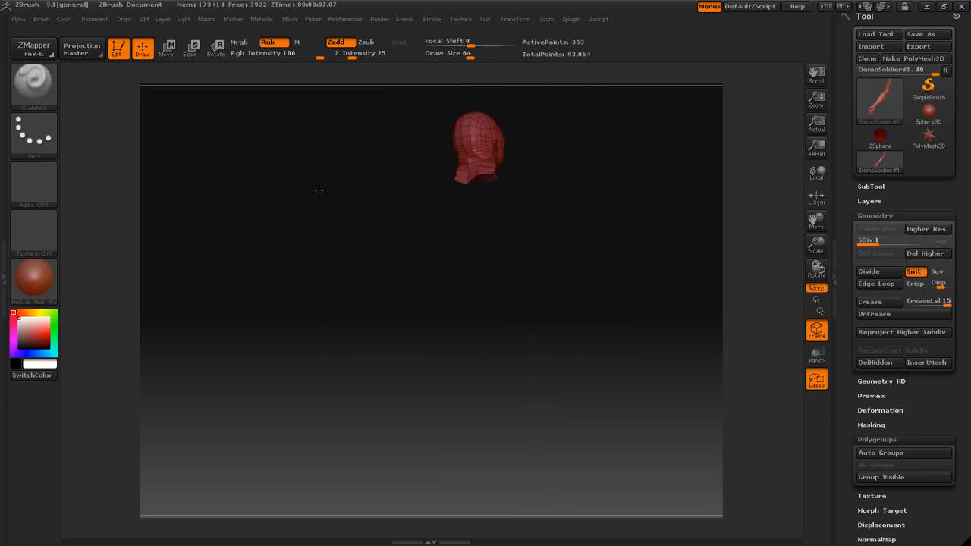
drag(478, 148, 790, 353)
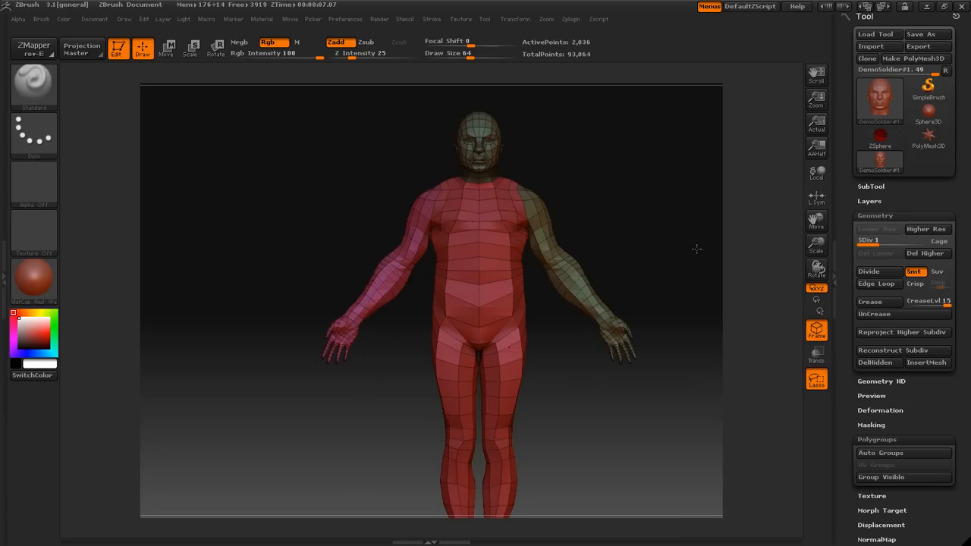
mouse_move(510, 321)
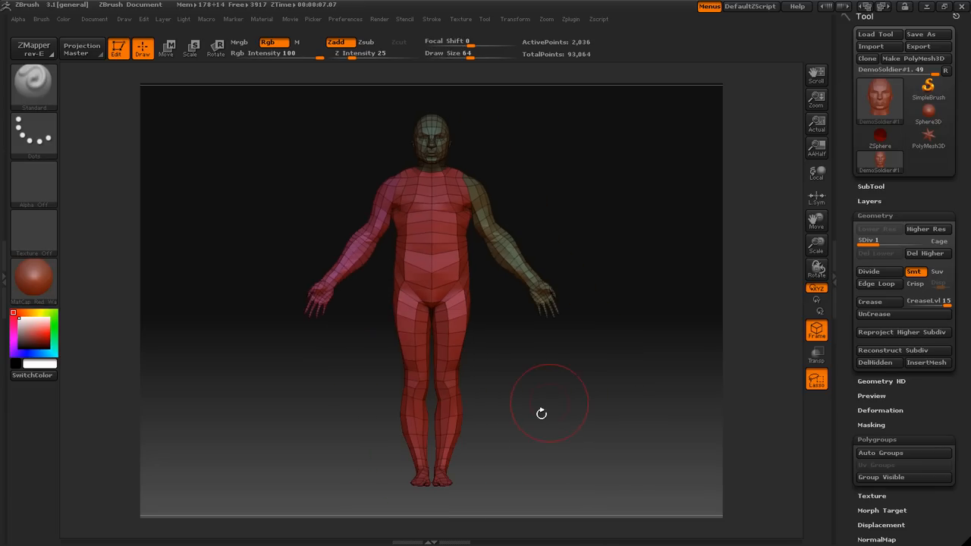
Isolate the legs, make them one polygroup with Group Visible, then unhide everything.
drag(387, 285, 554, 482)
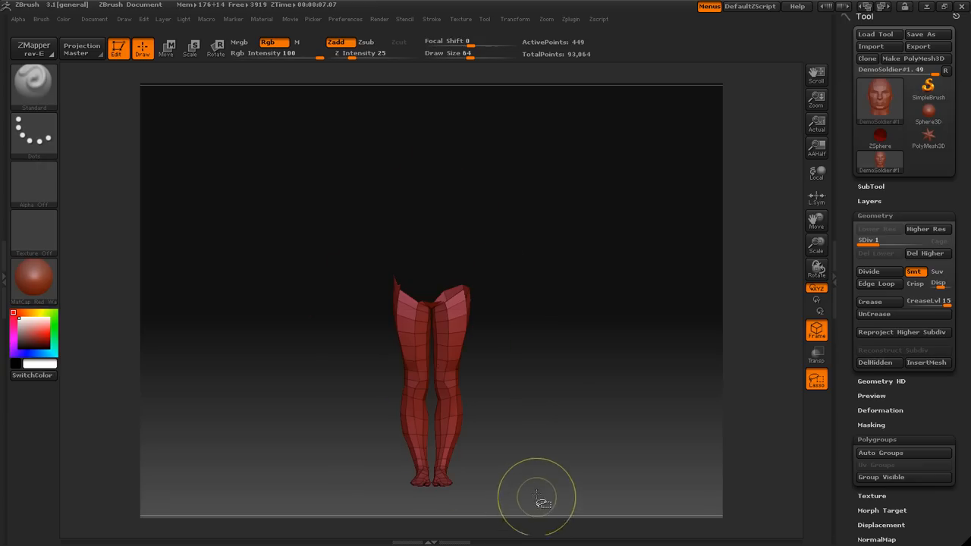
mouse_move(538, 318)
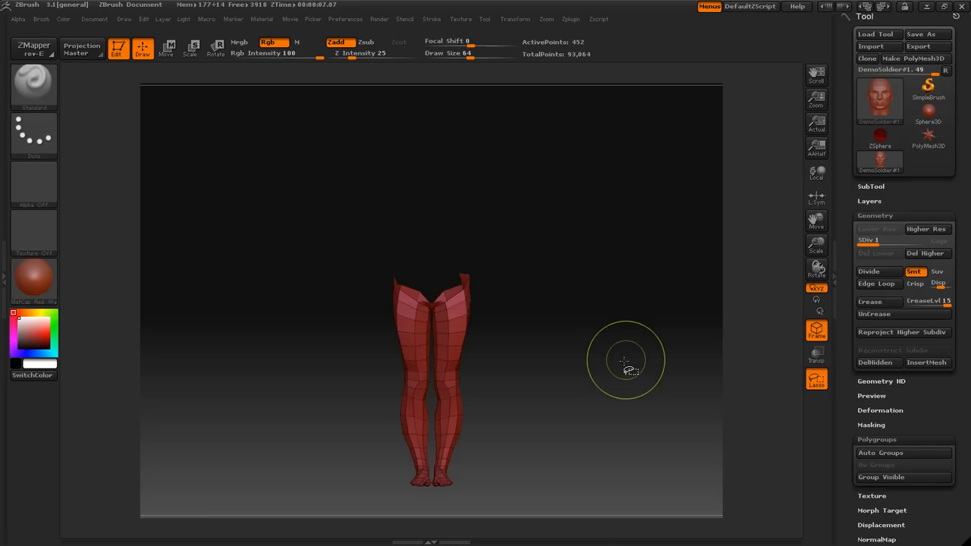
click(881, 476)
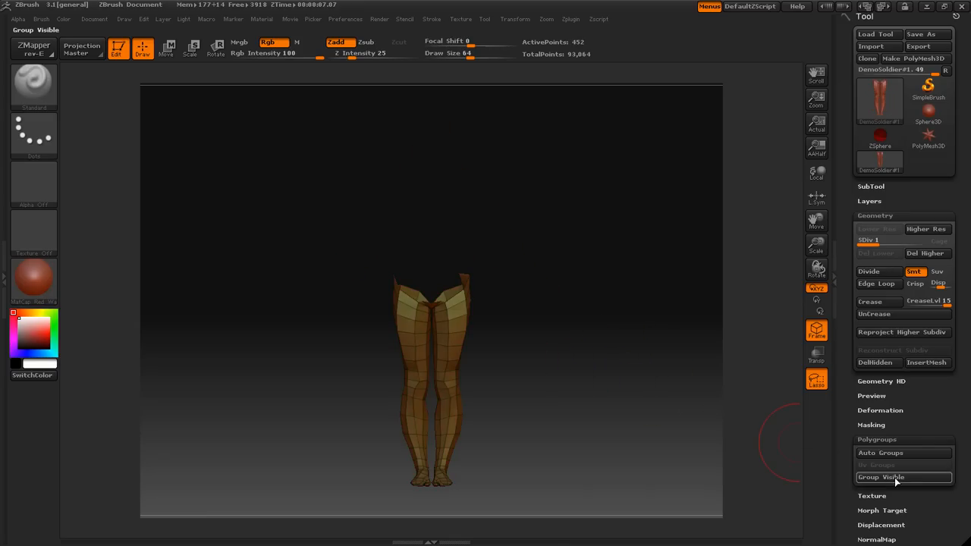
click(881, 476)
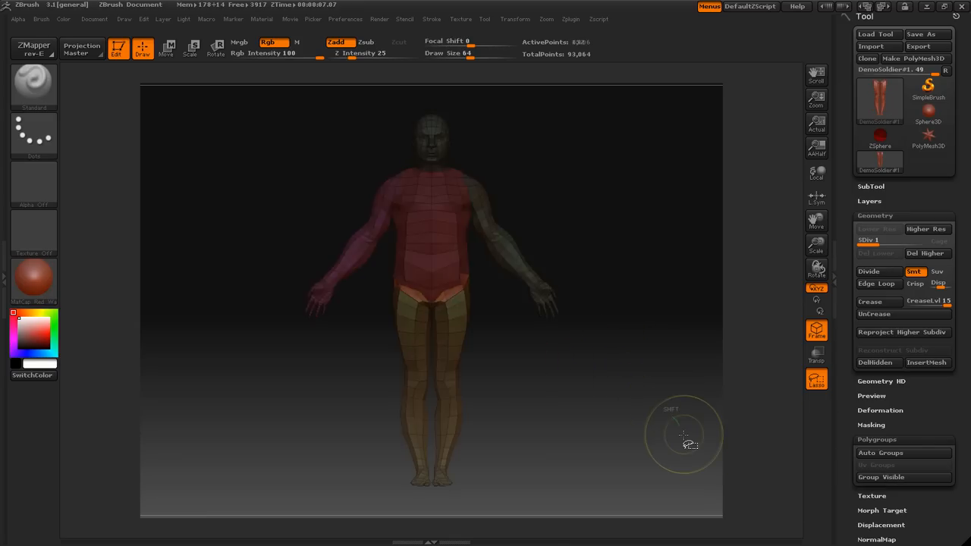
Isolate the arm polygroup on the viewer's right and raise SDiv to 3.
drag(671, 434, 501, 394)
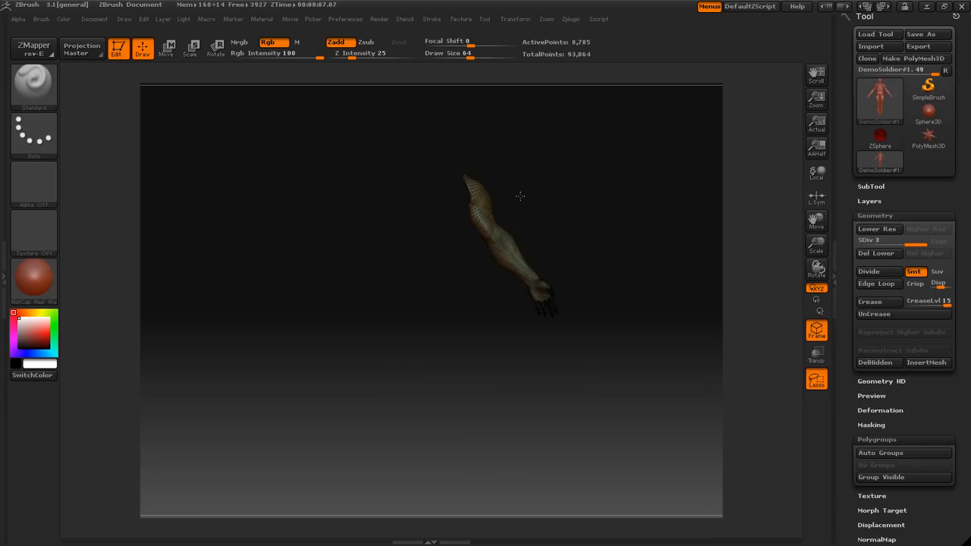
mouse_move(539, 216)
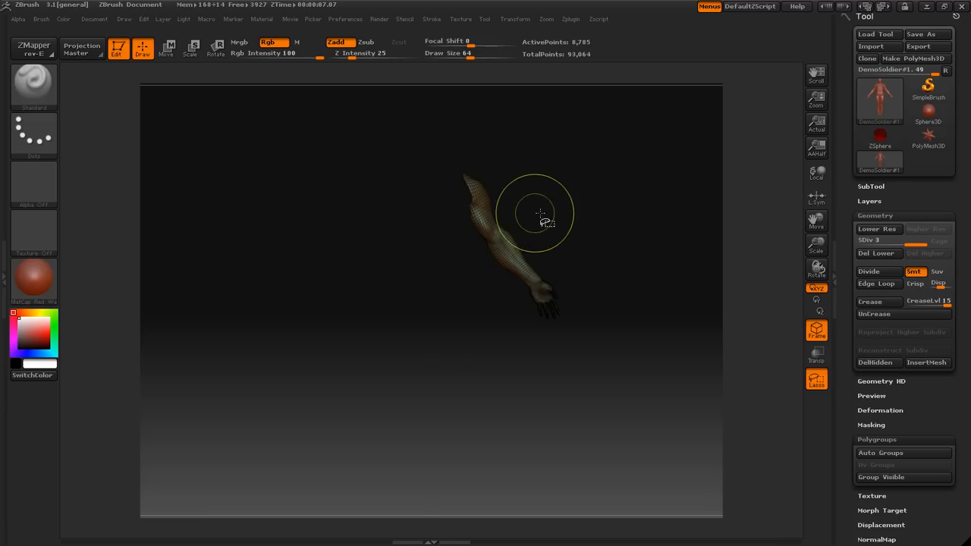